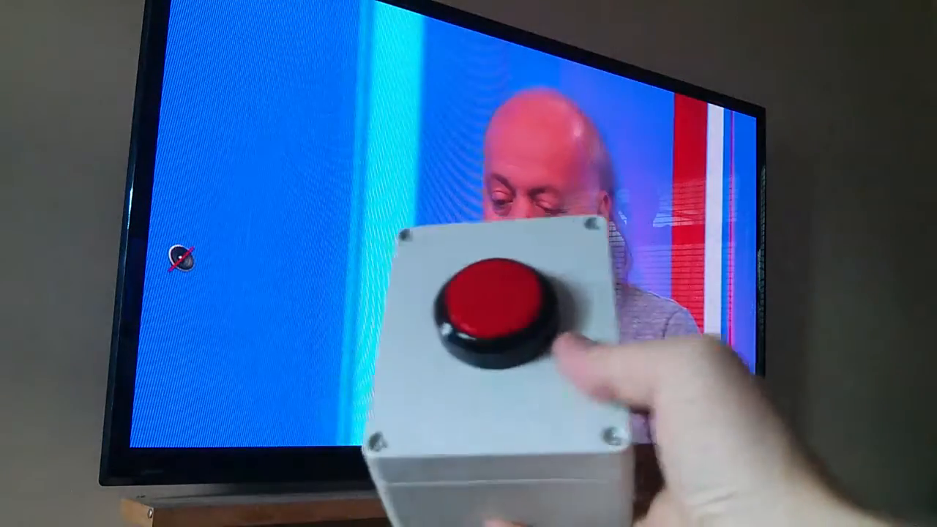
pyautogui.click(490, 307)
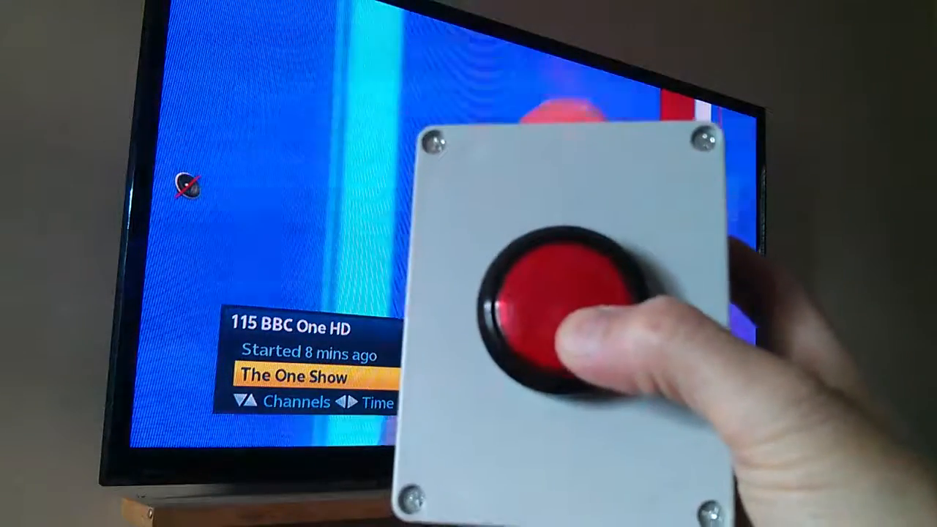
pyautogui.click(542, 307)
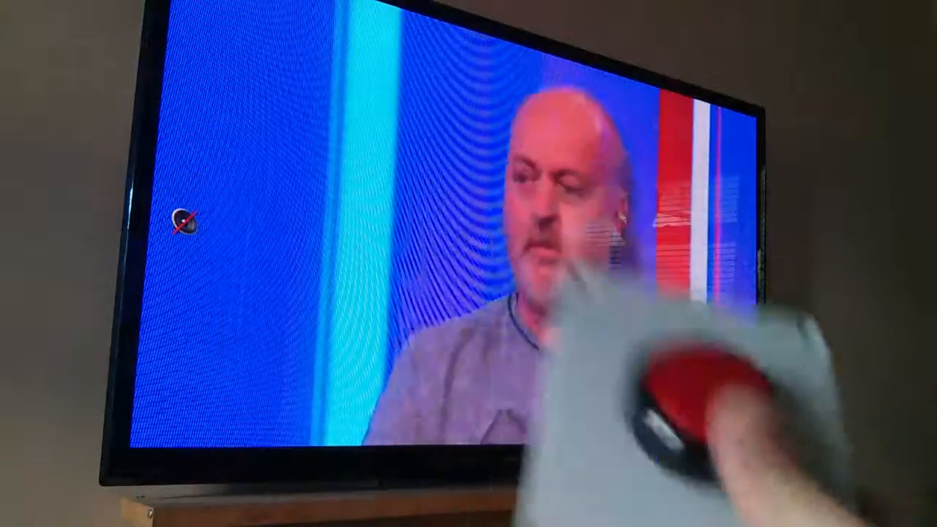